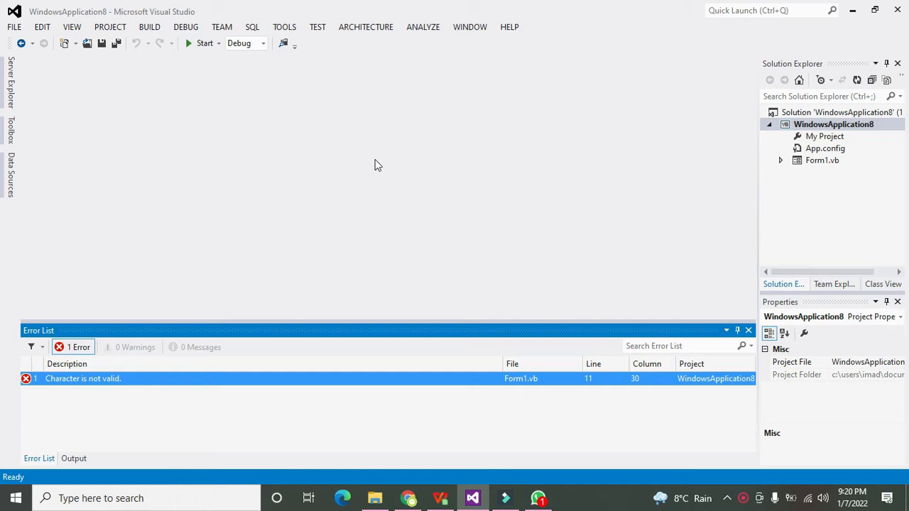
mouse_move(140, 89)
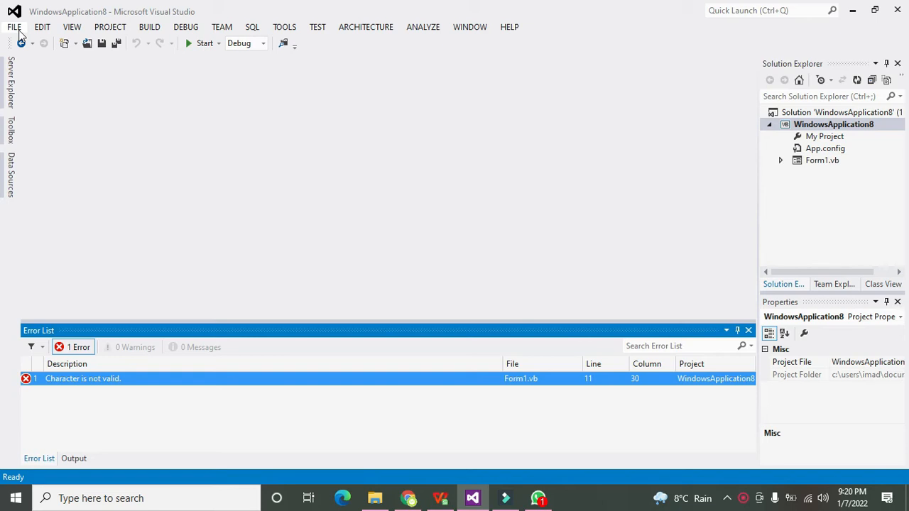
- Create a new Visual Basic Windows Forms Application project, WindowsApplication9
left_click(14, 26)
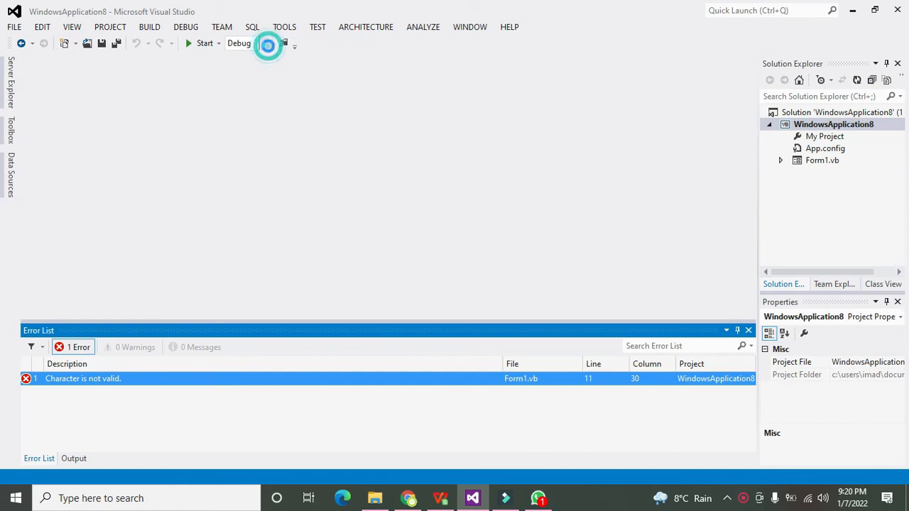
left_click(269, 43)
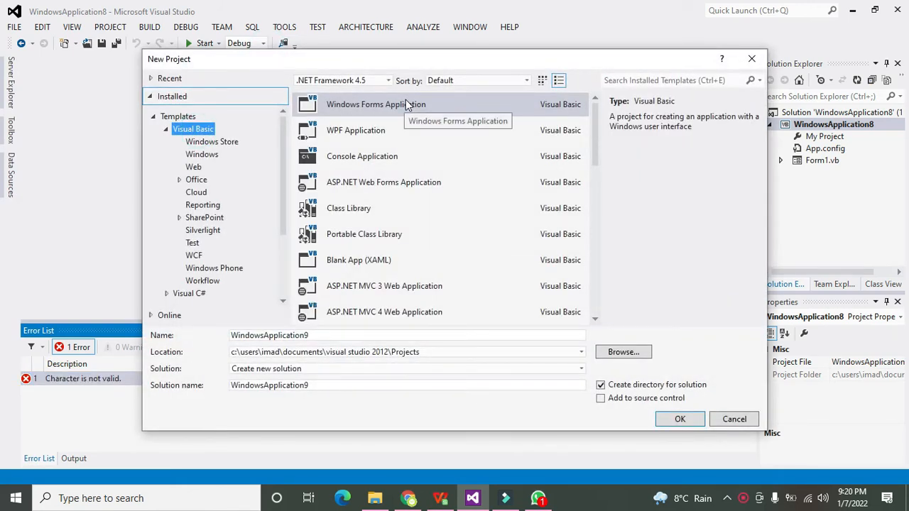
left_click(376, 105)
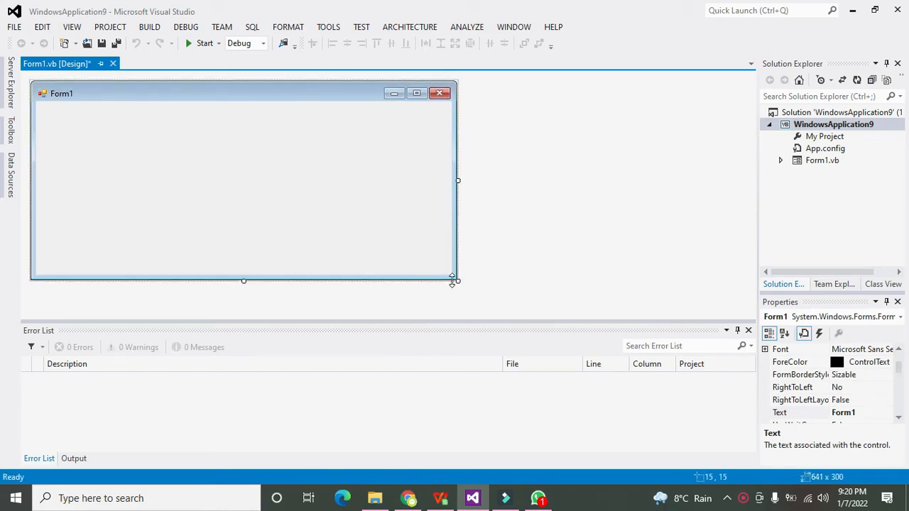
- Enlarge Form1 to 697 by 335, generate an empty Form1_Load handler, and return to design view
left_click_drag(455, 280, 495, 306)
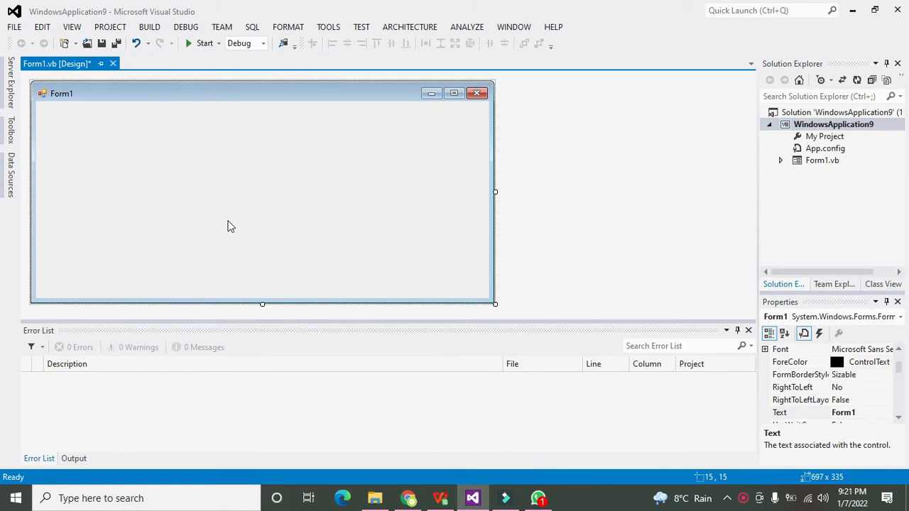
mouse_move(236, 213)
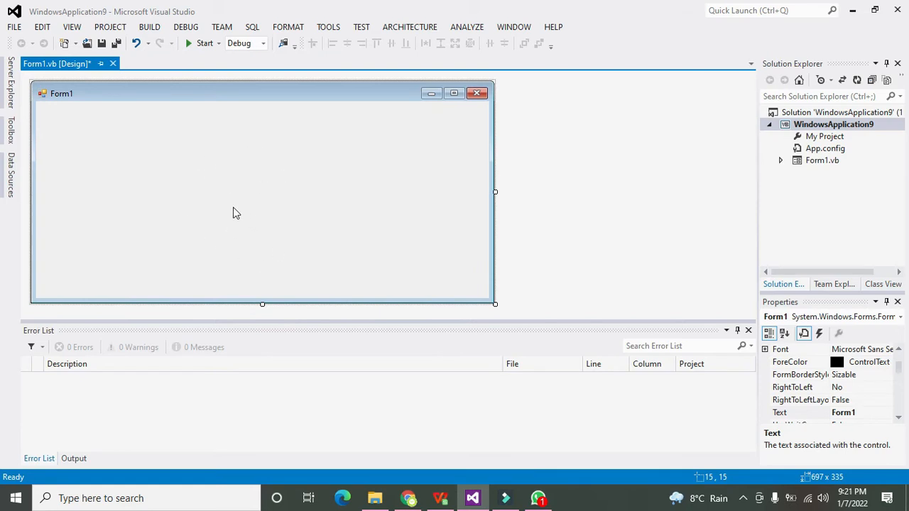
mouse_move(233, 207)
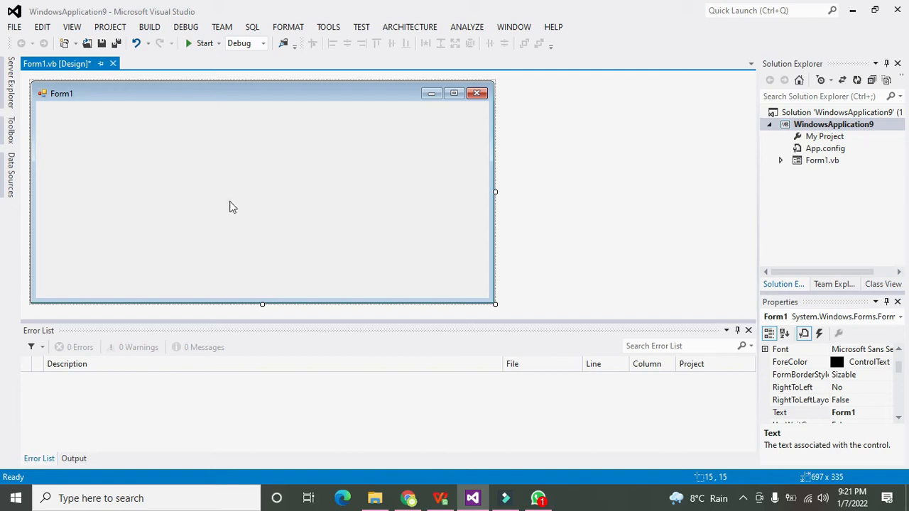
double_click(233, 206)
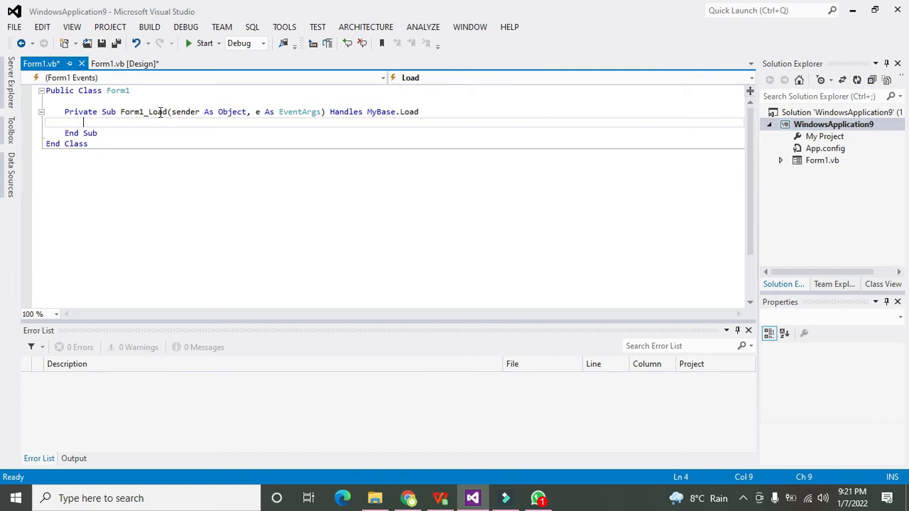
double_click(142, 112)
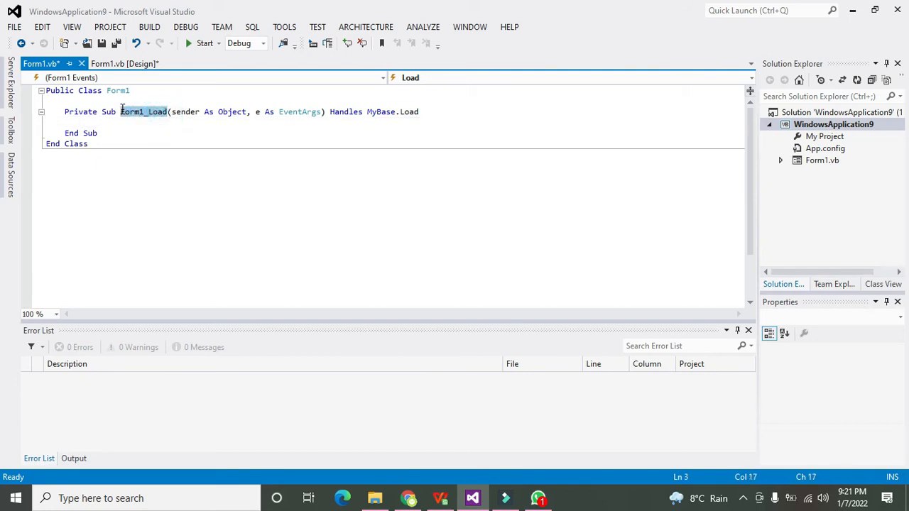
mouse_move(125, 64)
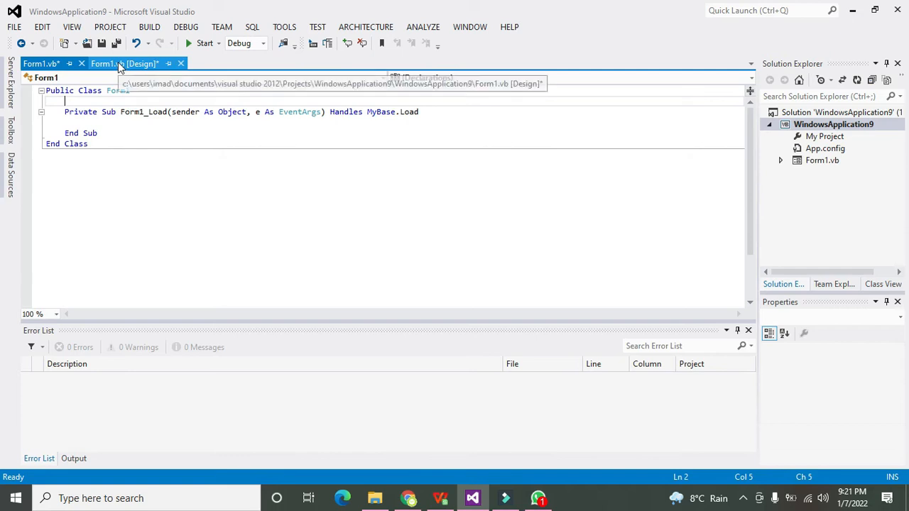
left_click(124, 63)
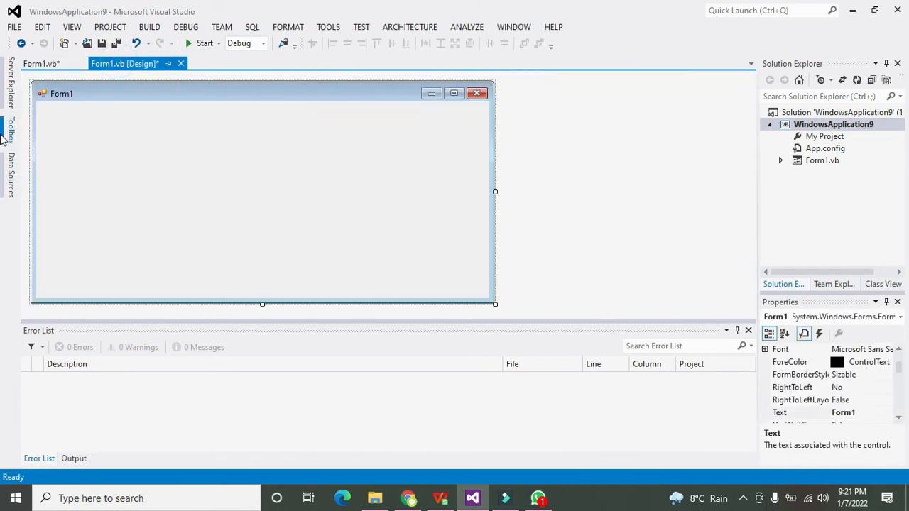
- Add TextBox1 from the Toolbox, move it to Form1's upper left, and select it
left_click(10, 131)
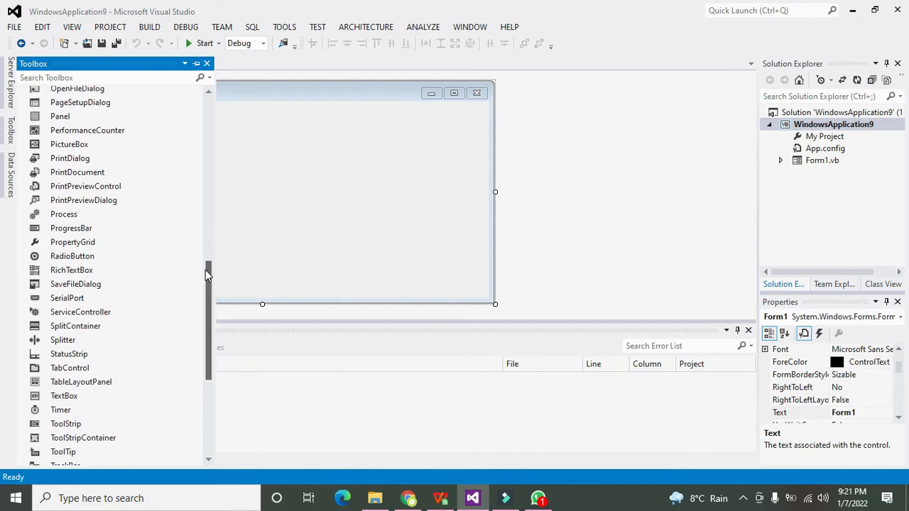
scroll("down", 3)
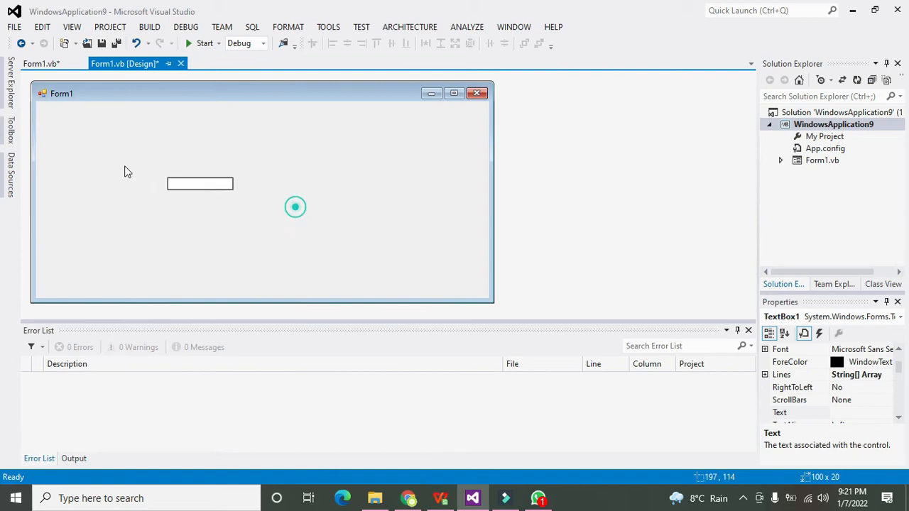
left_click_drag(200, 184, 120, 152)
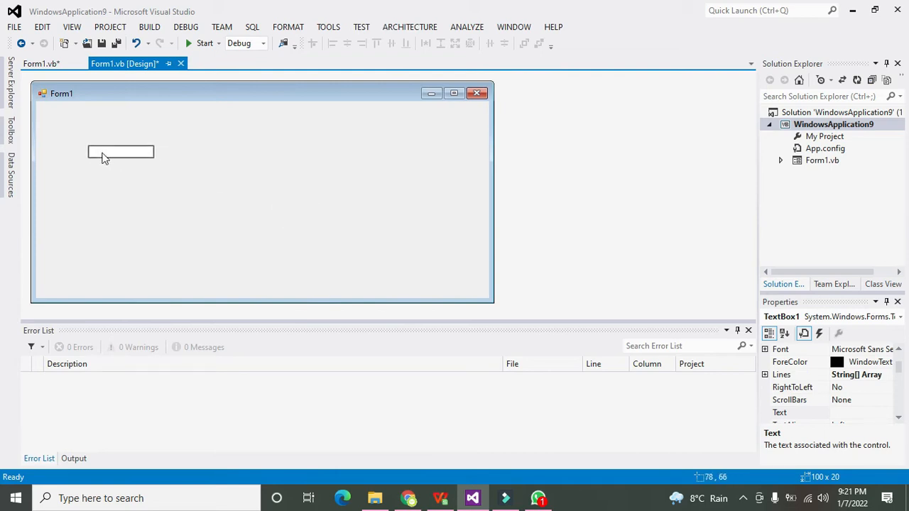
left_click(121, 151)
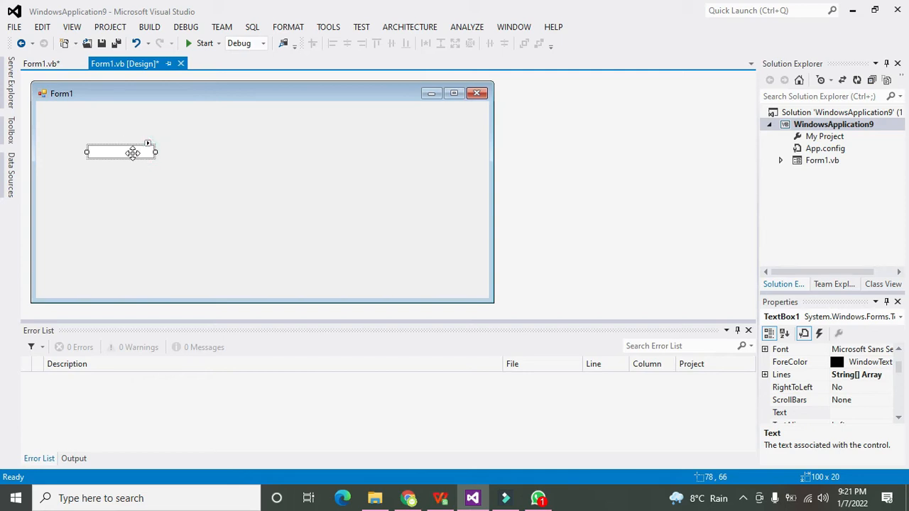
mouse_move(835, 328)
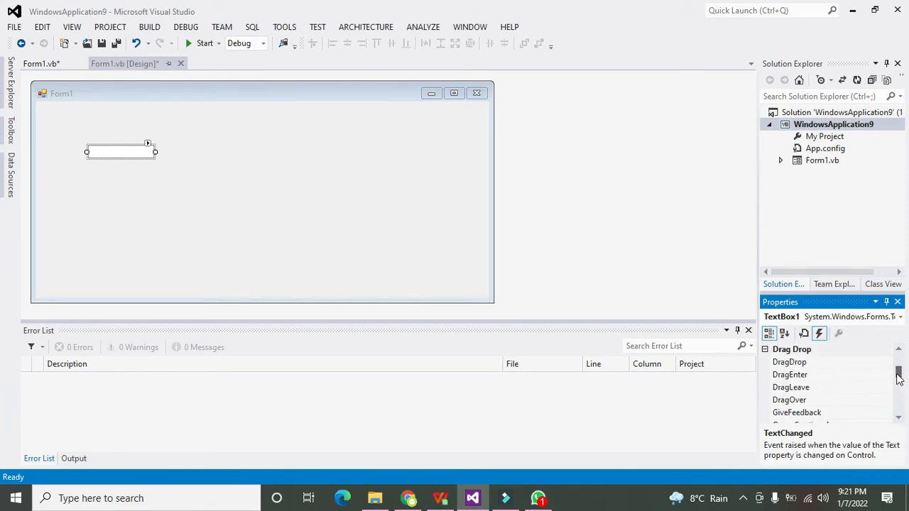
scroll("down", 3)
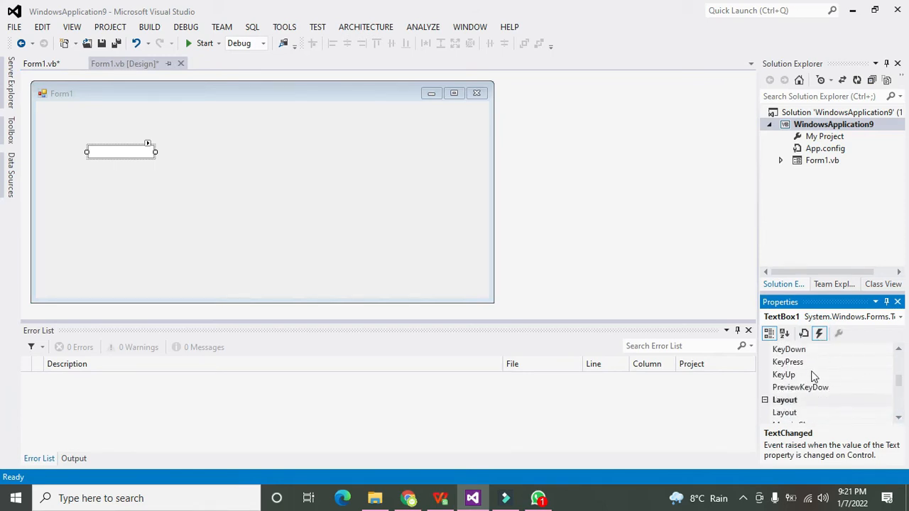
left_click(788, 363)
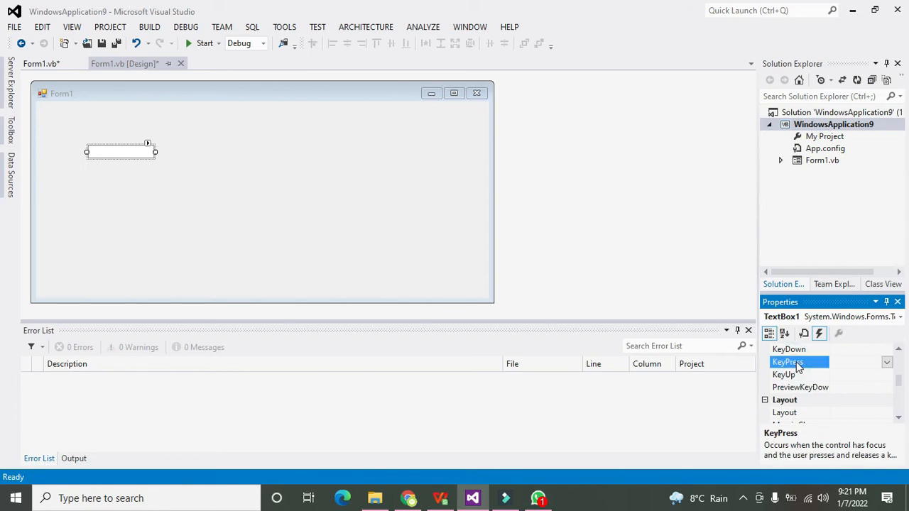
double_click(787, 361)
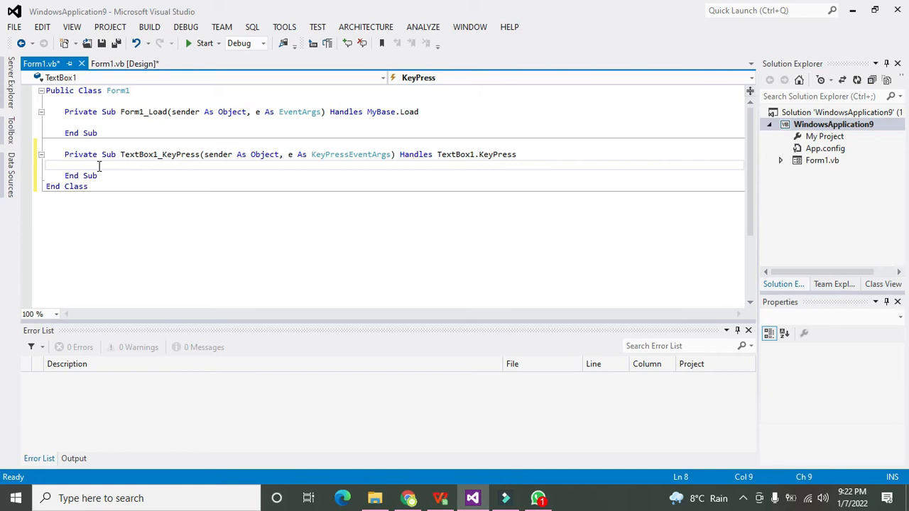
mouse_move(164, 153)
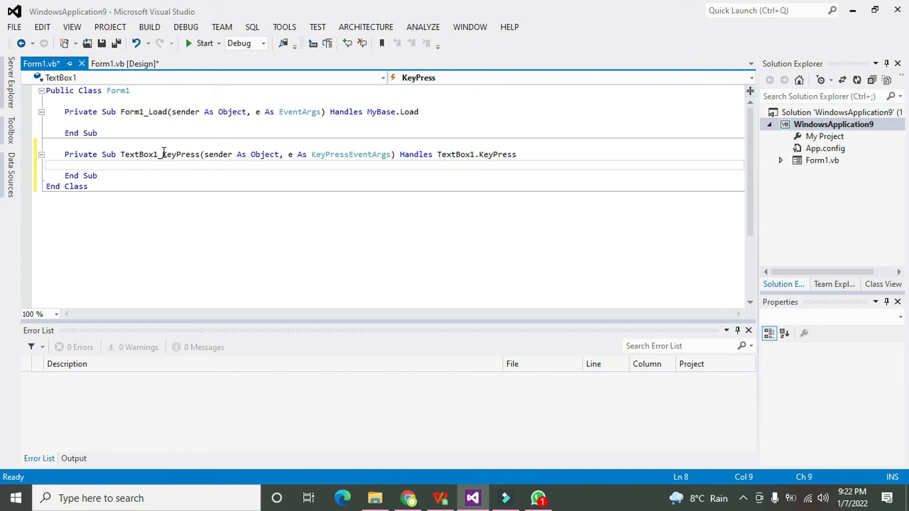
left_click(200, 154)
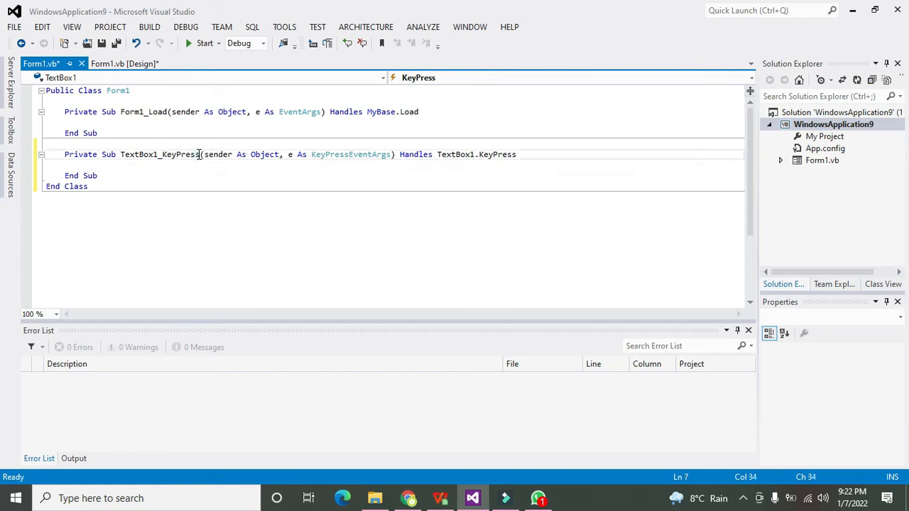
double_click(180, 154)
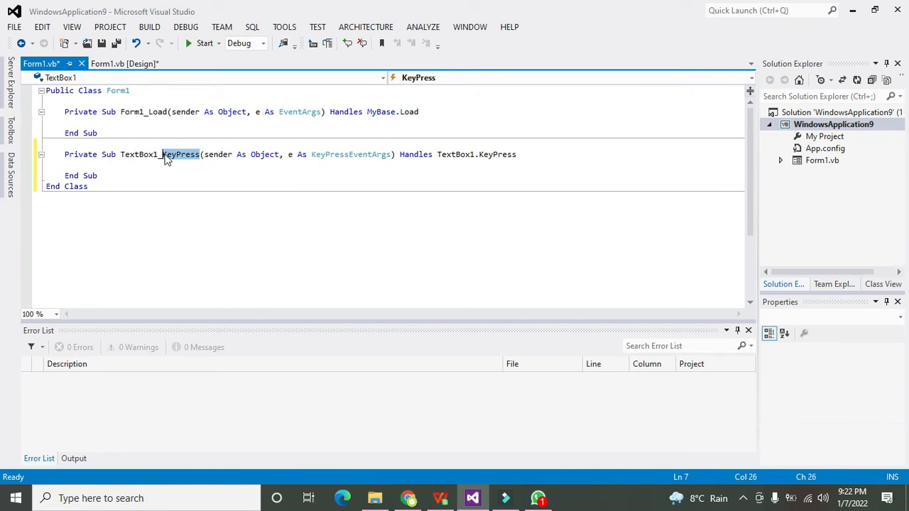
double_click(174, 154)
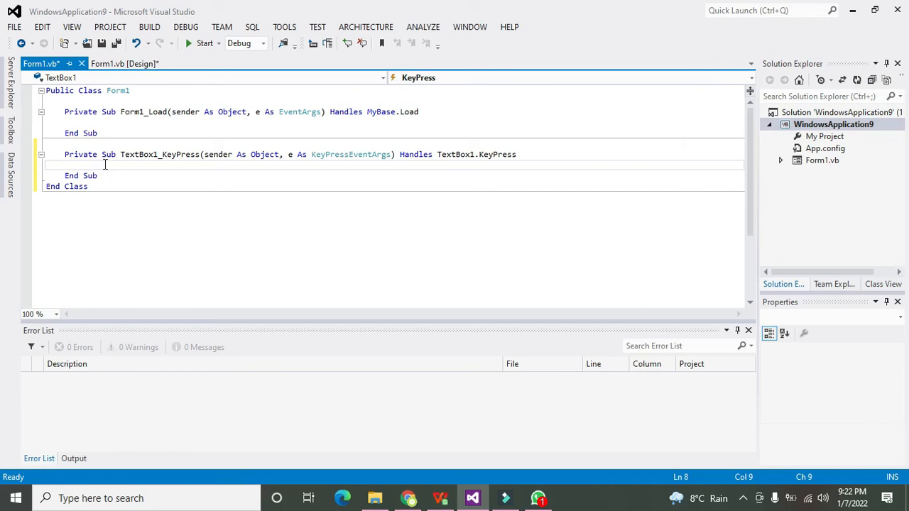
- Write MsgBox(e.KeyChar); in TextBox1_KeyPress, replacing the Msgo typo
type("Msgo")
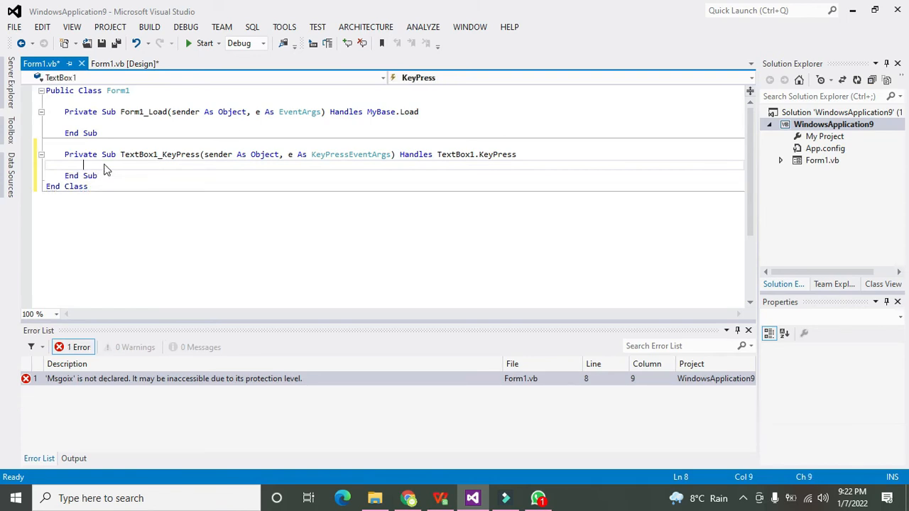
type("M")
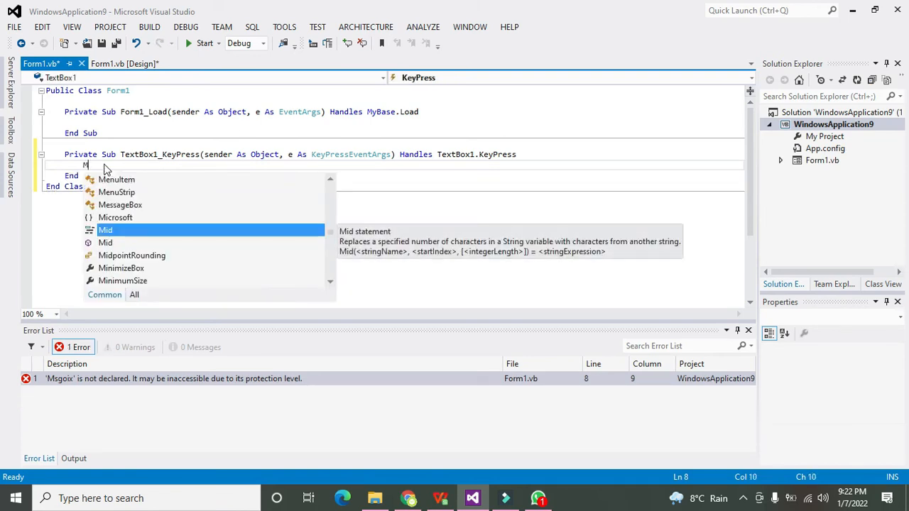
type("sgBox()")
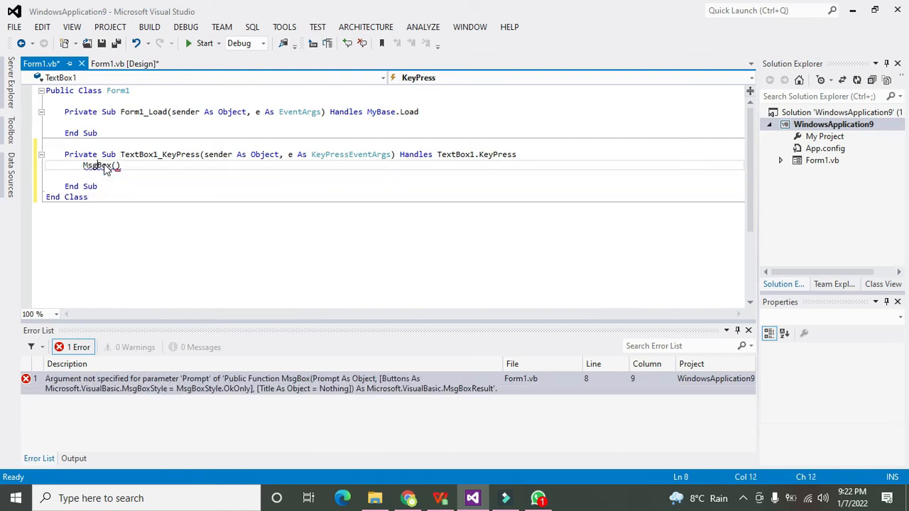
type("e.KeyChar")
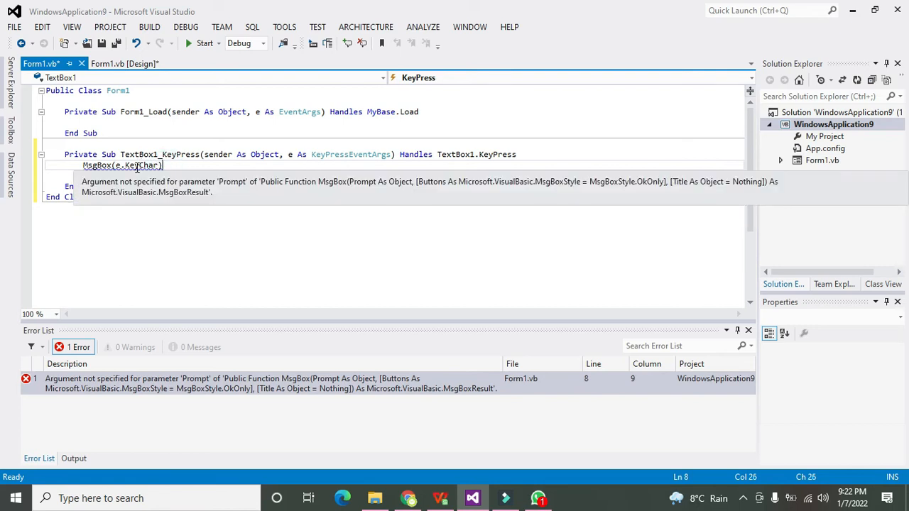
type(";")
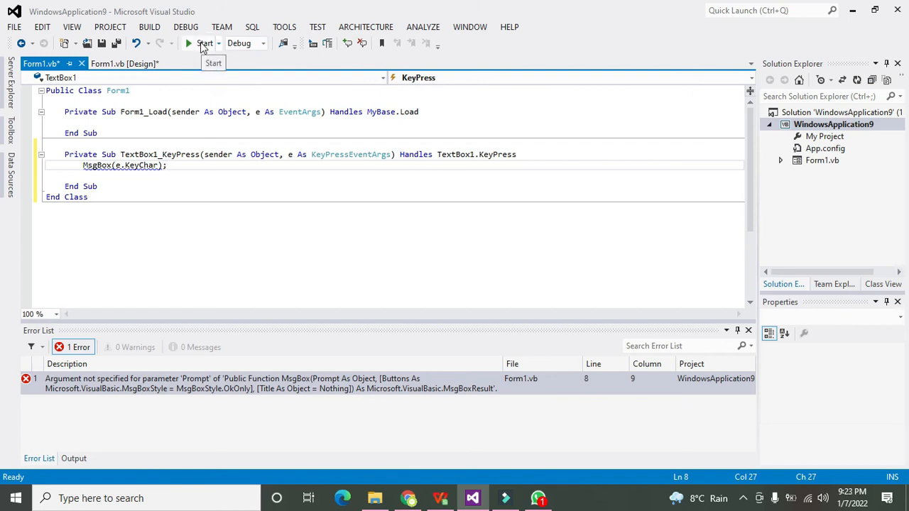
- Delete the stray semicolon after MsgBox(e.KeyChar) and run WindowsApplication9 without errors
left_click(202, 43)
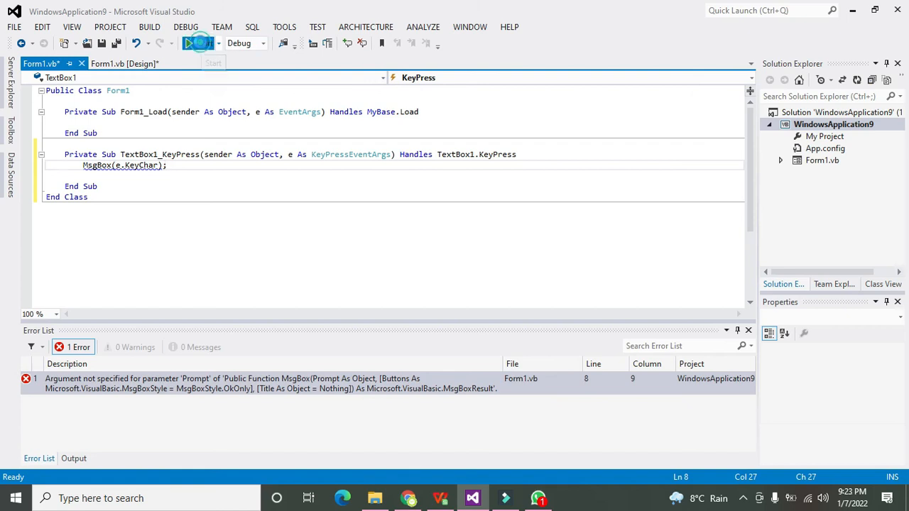
left_click(205, 42)
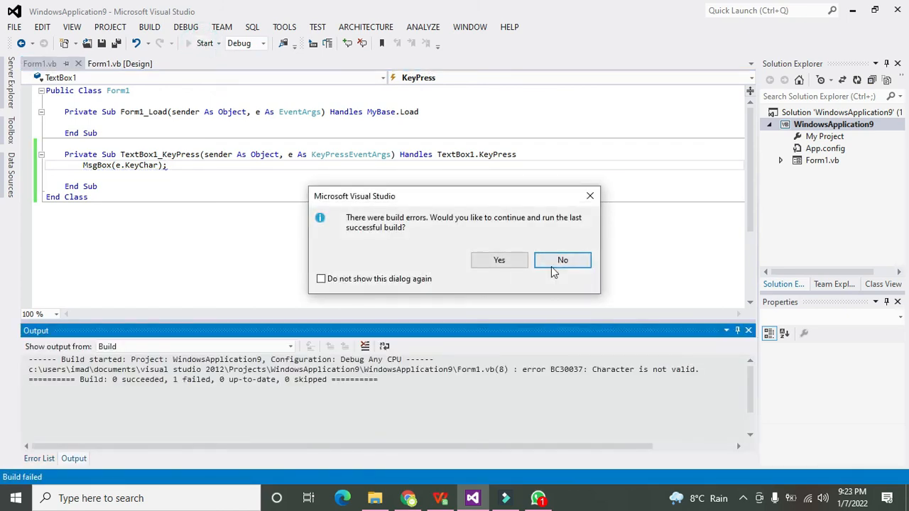
left_click(562, 260)
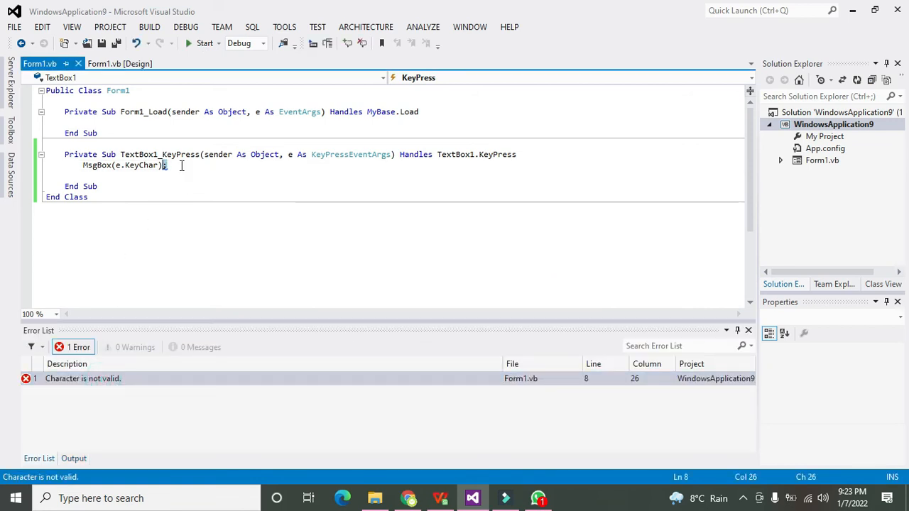
type(";")
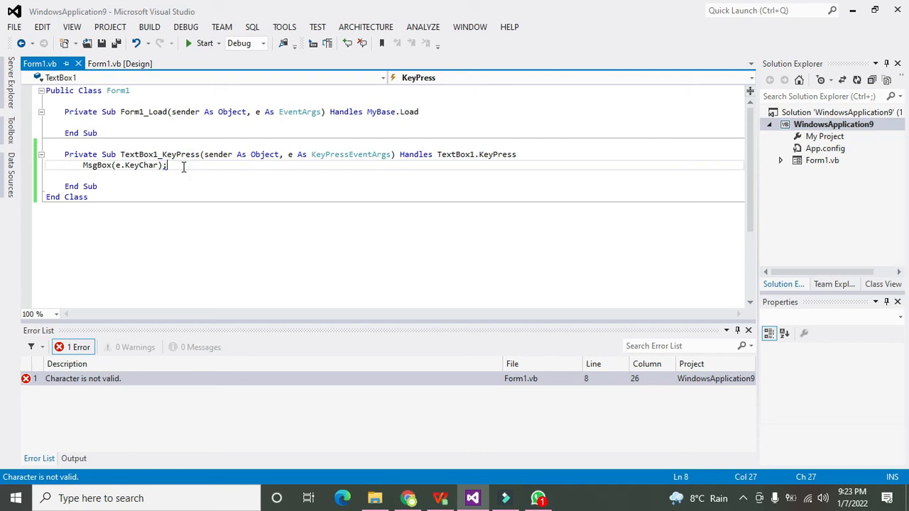
key("Backspace")
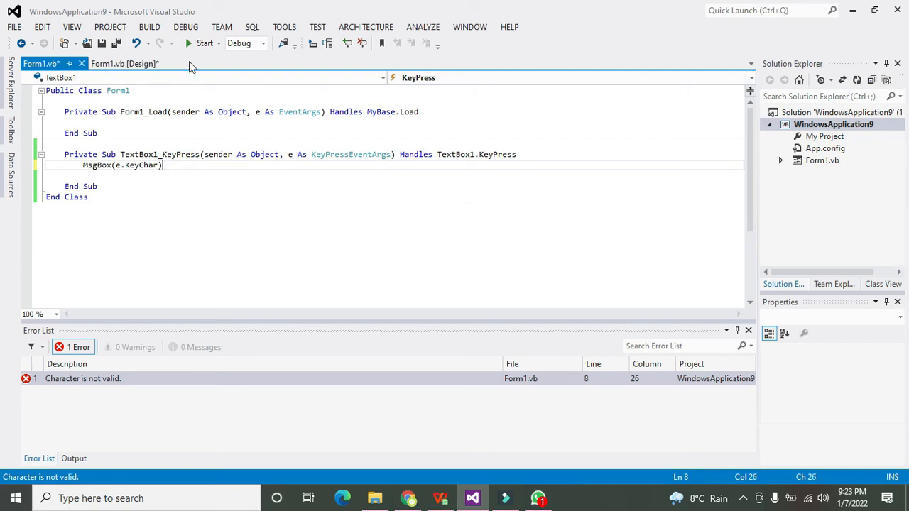
left_click(204, 43)
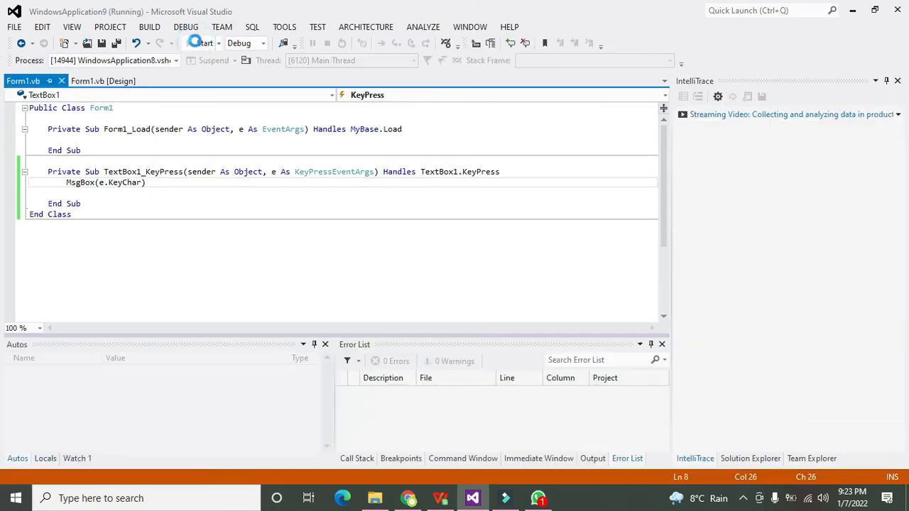
- Type letters like t, y and u into the running form, dismissing each key's message box
left_click(201, 43)
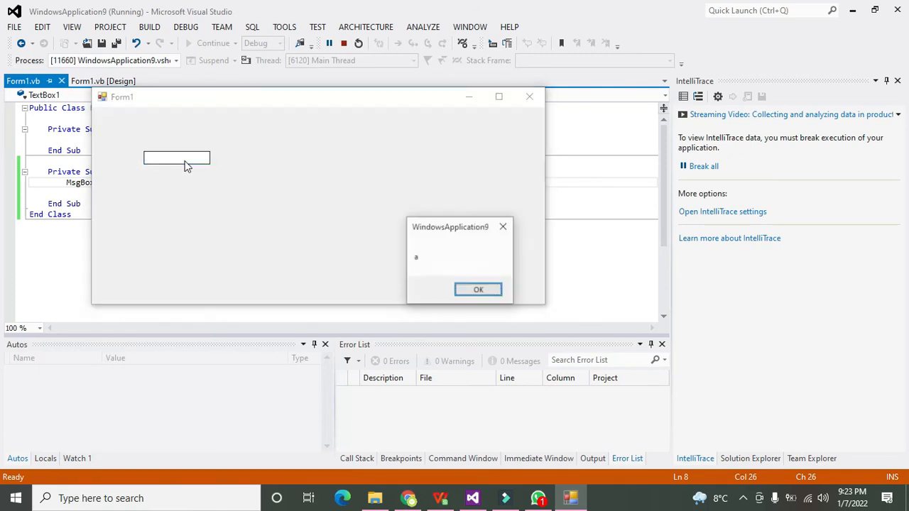
left_click(478, 289)
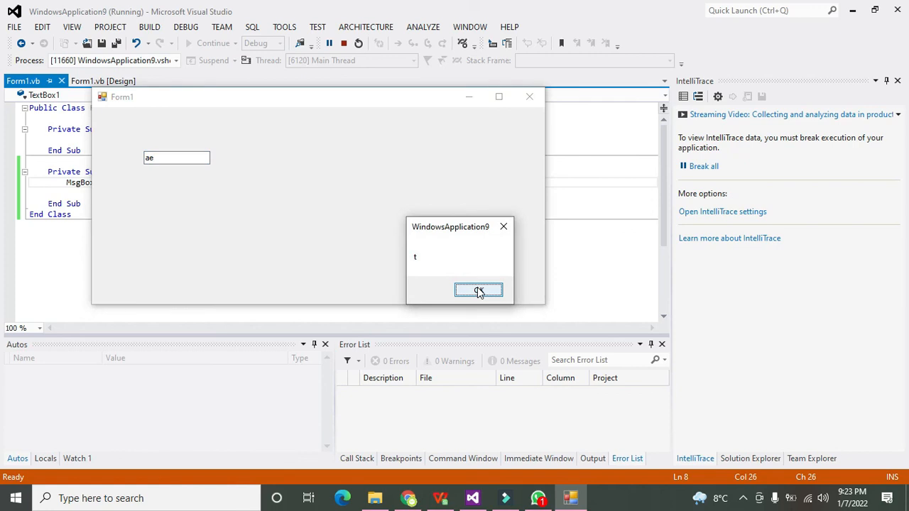
left_click(478, 291)
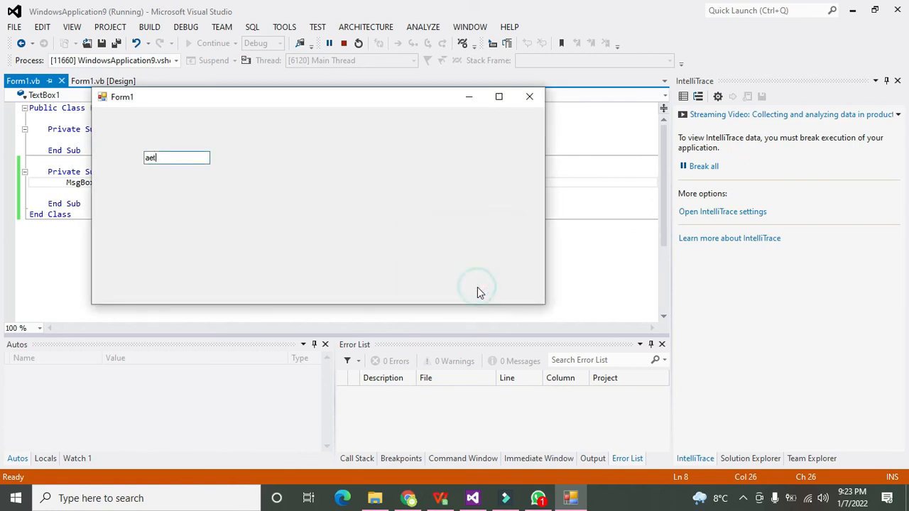
type("yu")
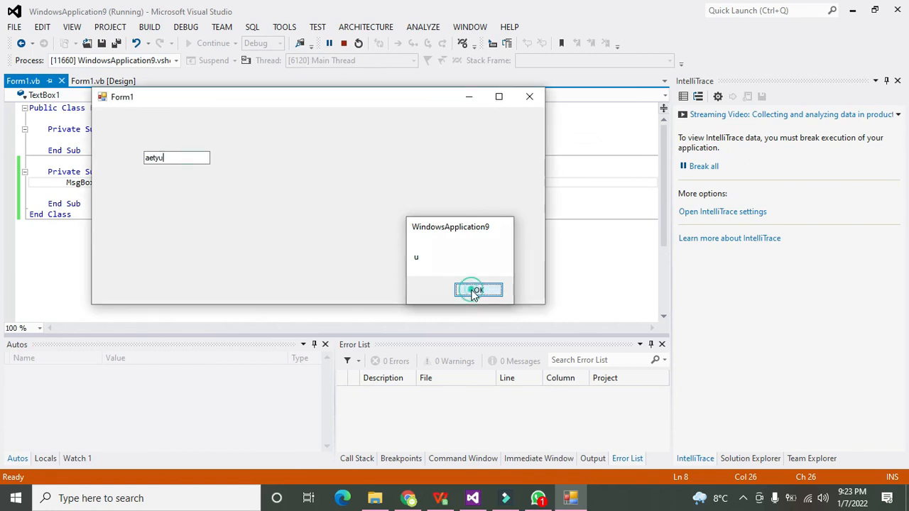
left_click(478, 291)
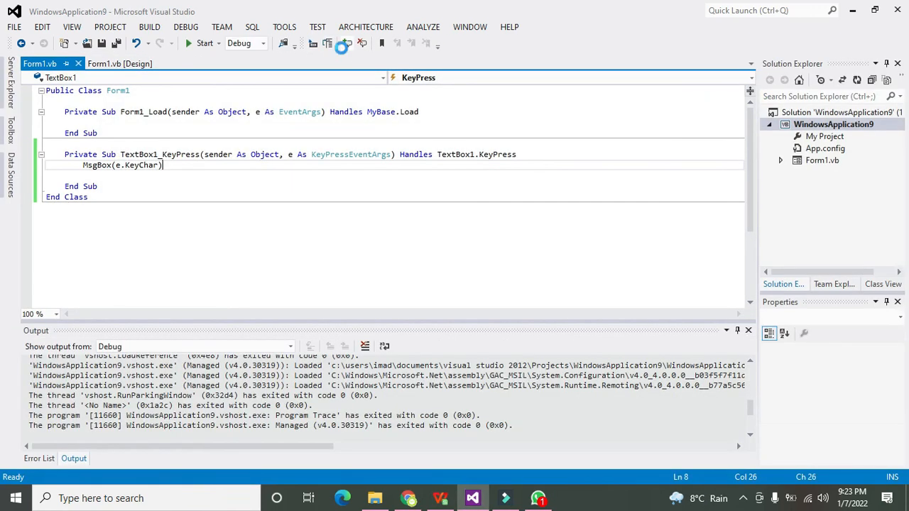